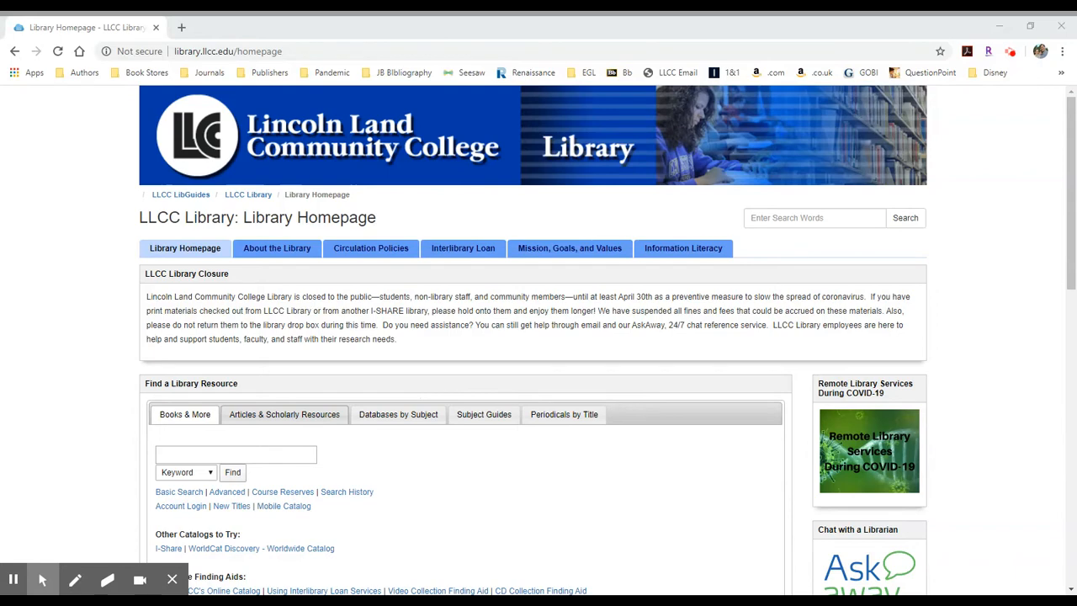
Launch Salem Press from the LLCC Library's Online Reference resources under Articles & Scholarly Resources
left_click(285, 413)
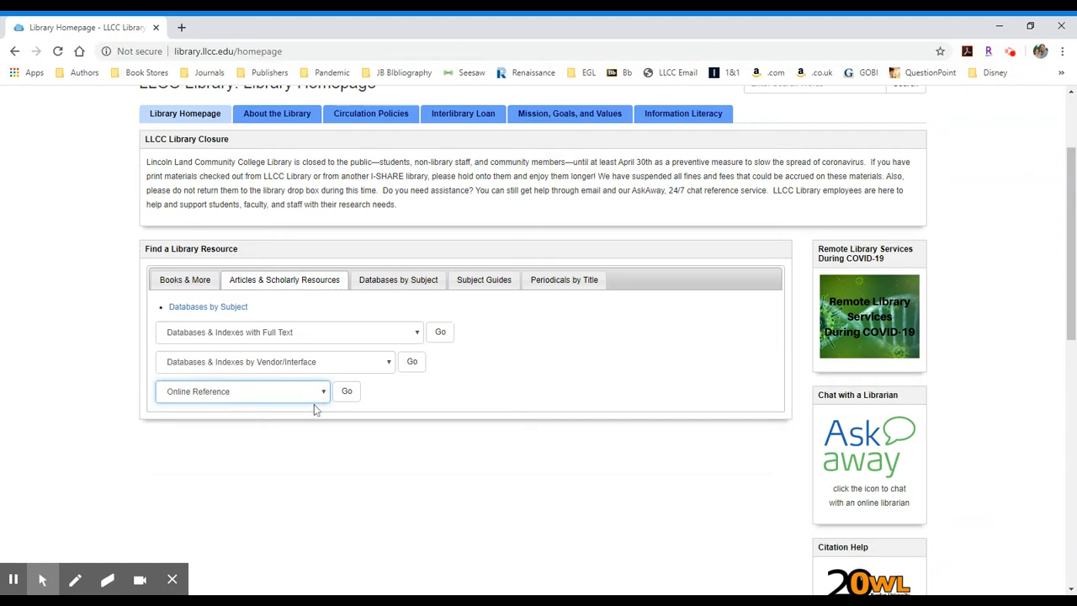
left_click(242, 391)
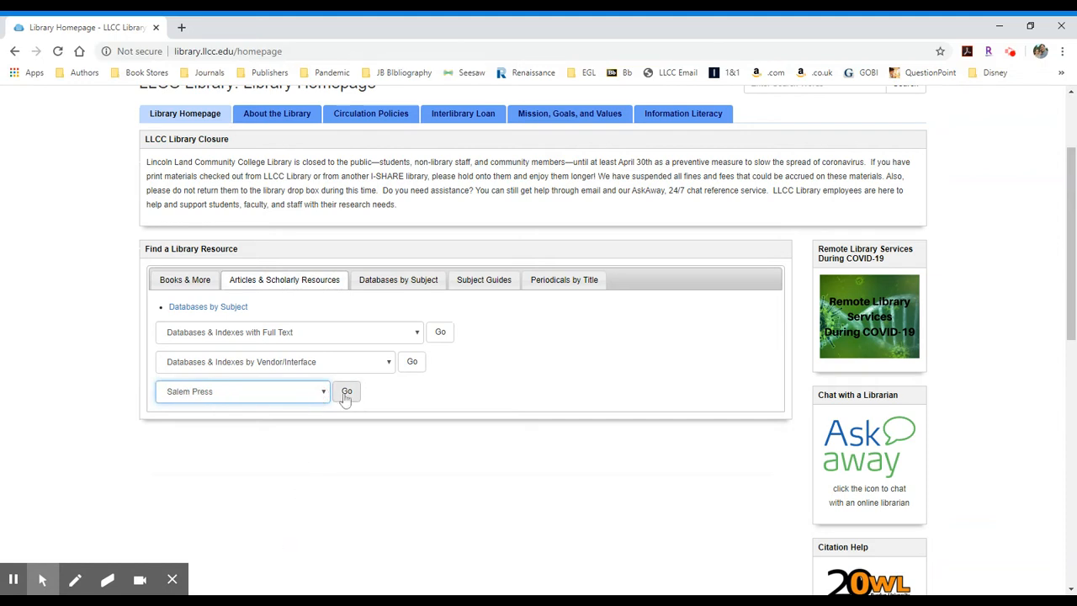
left_click(346, 391)
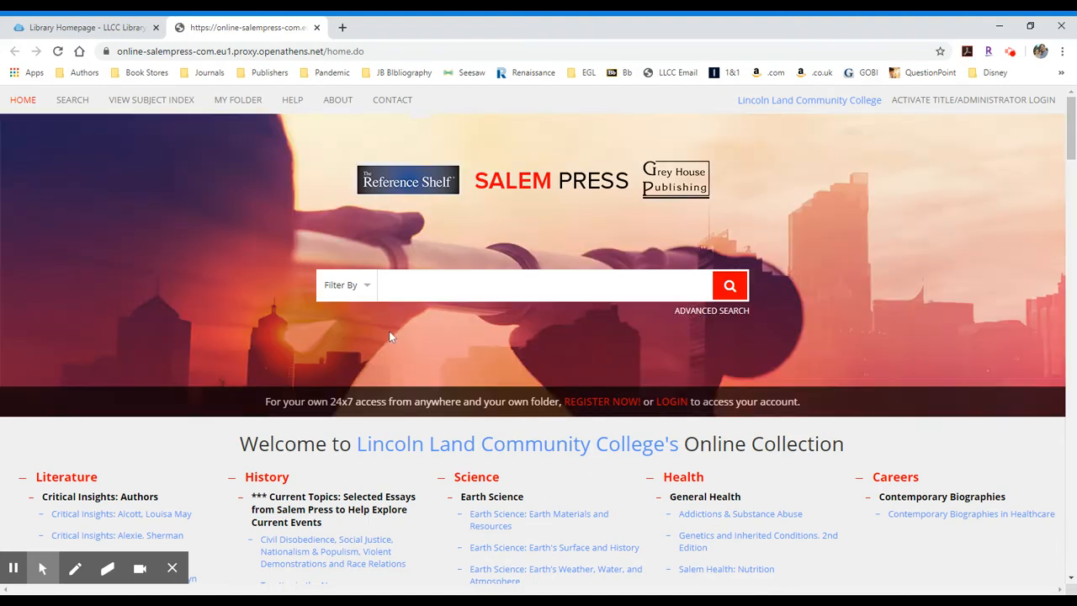
mouse_move(398, 328)
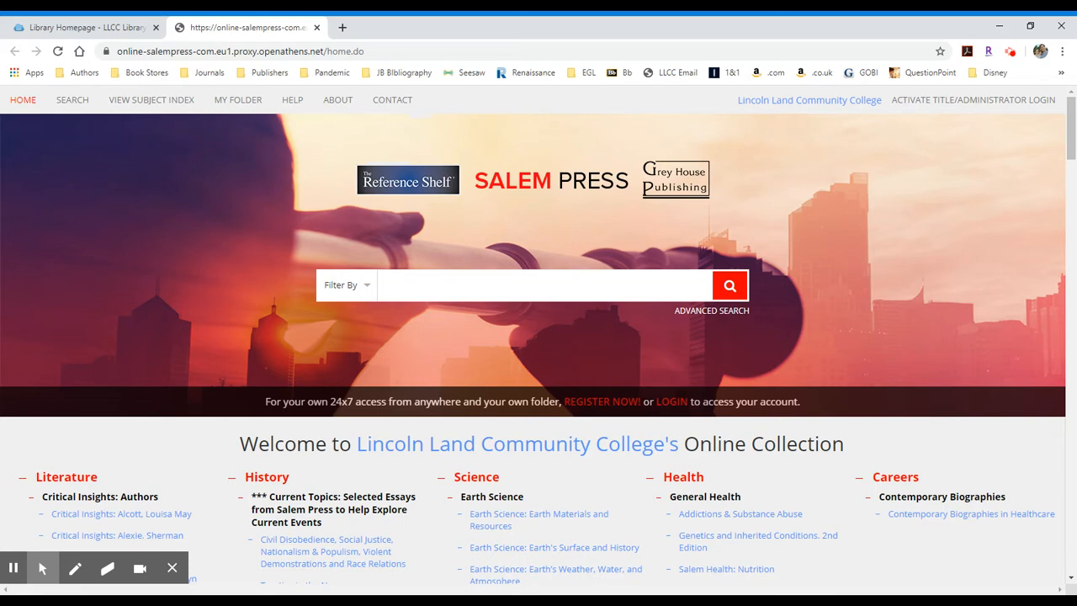
mouse_move(400, 313)
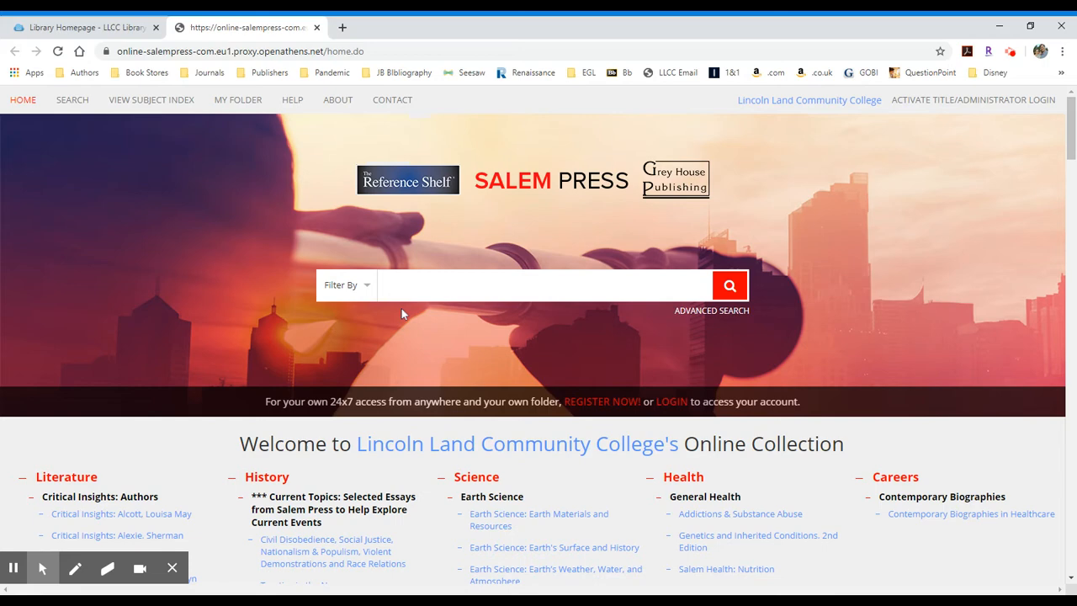
mouse_move(700, 319)
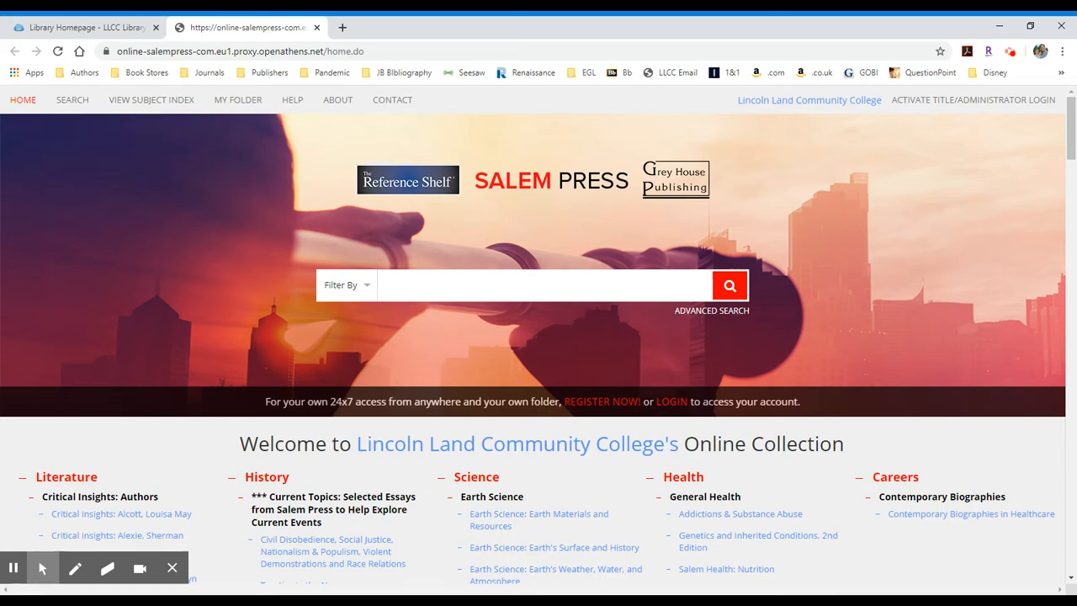
scroll("down", 3)
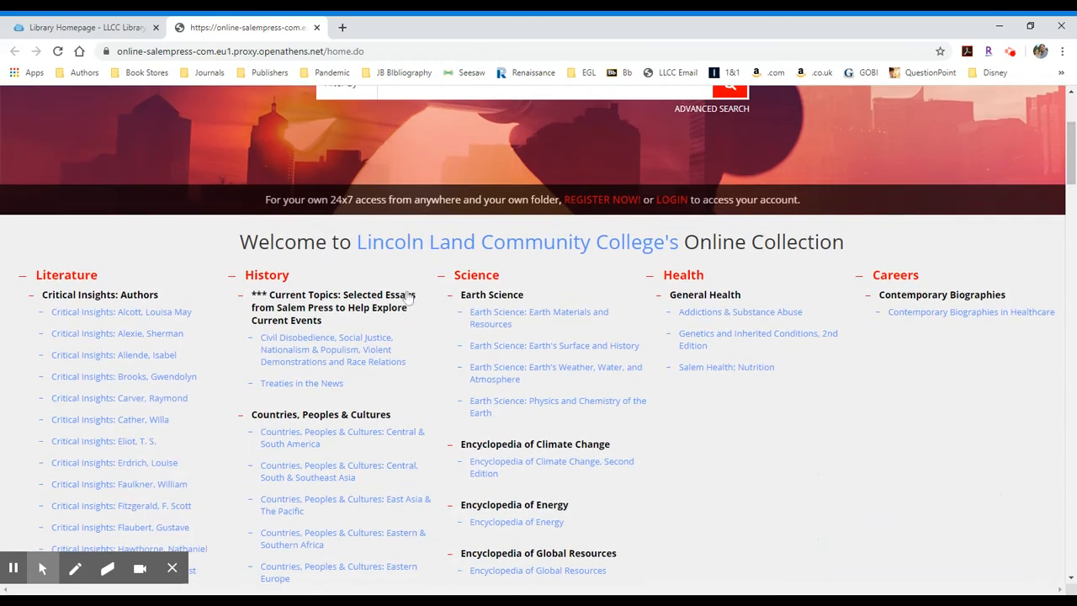
scroll("down", 3)
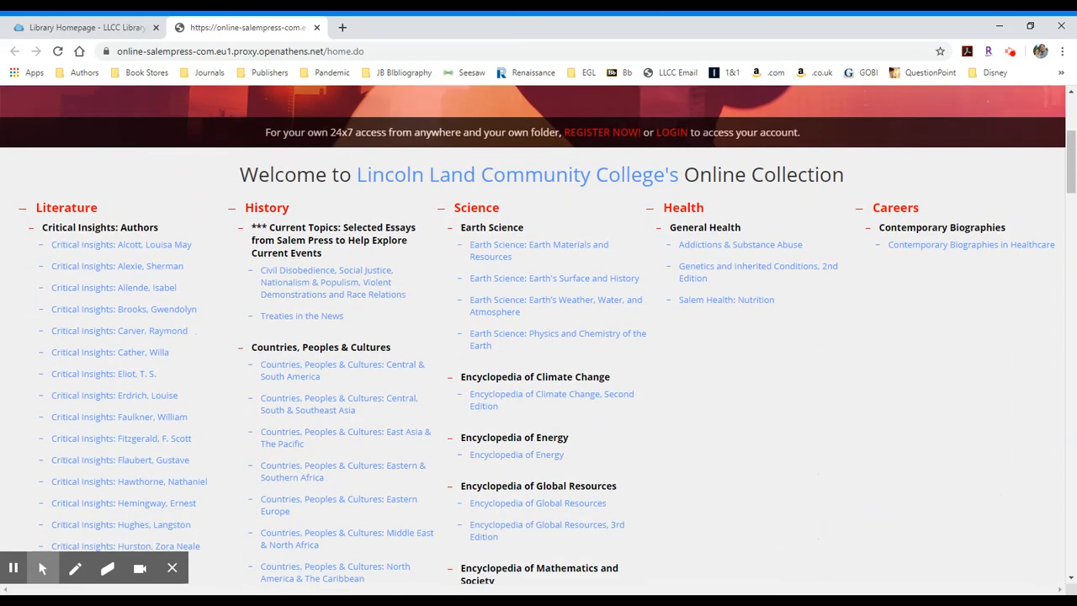
mouse_move(344, 282)
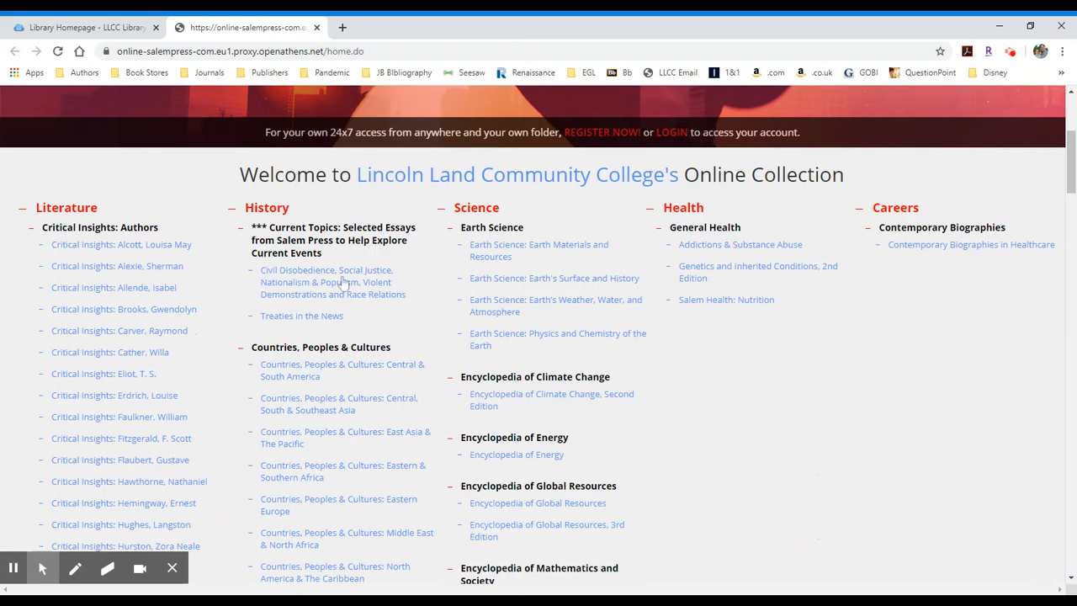
scroll("down", 3)
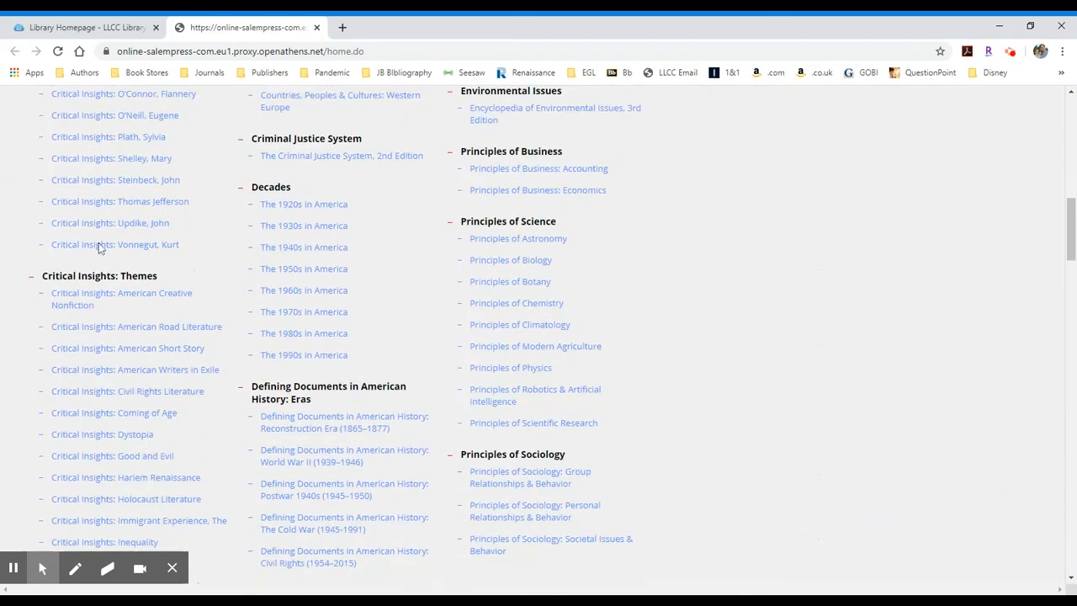
scroll("down", 3)
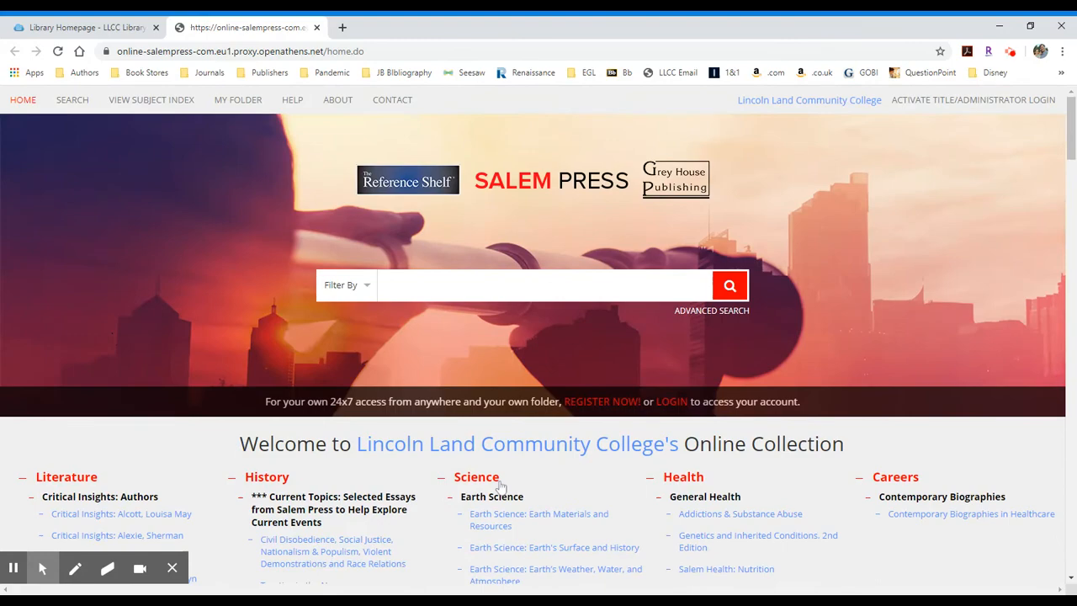
scroll("down", 3)
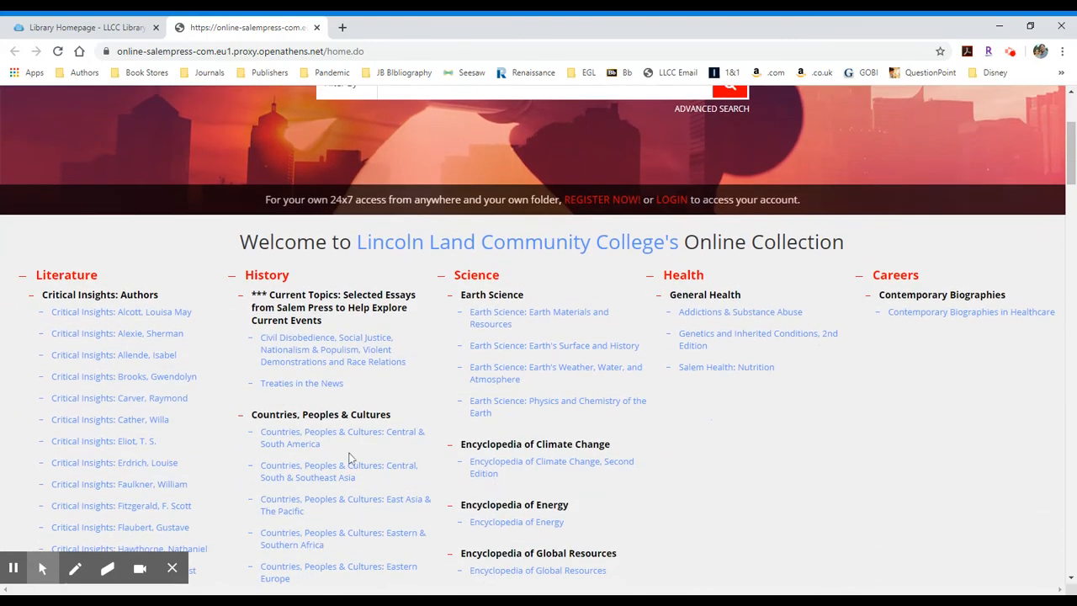
scroll("down", 3)
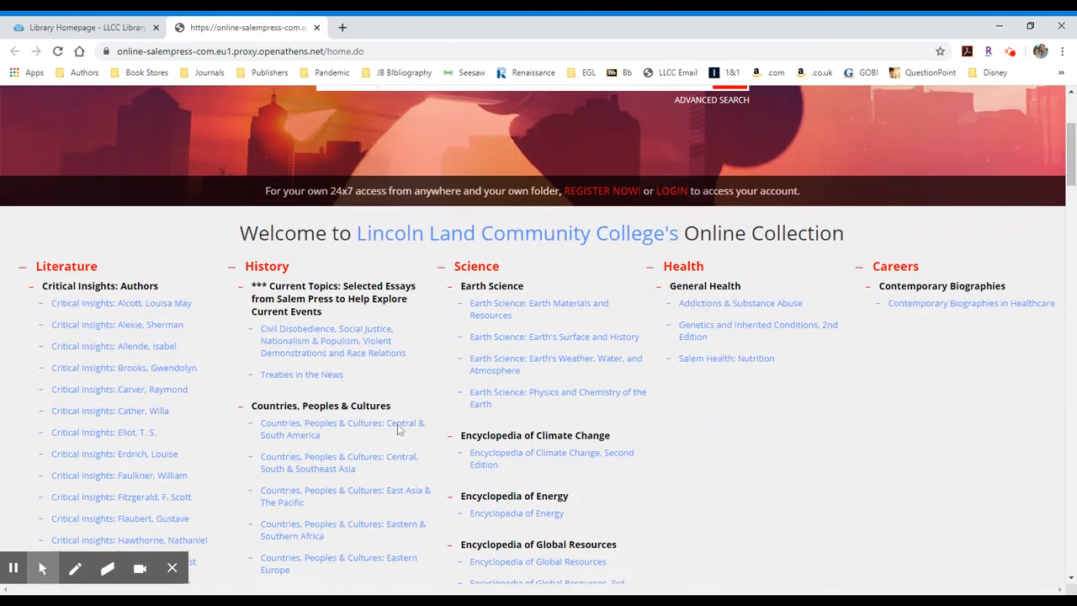
scroll("down", 3)
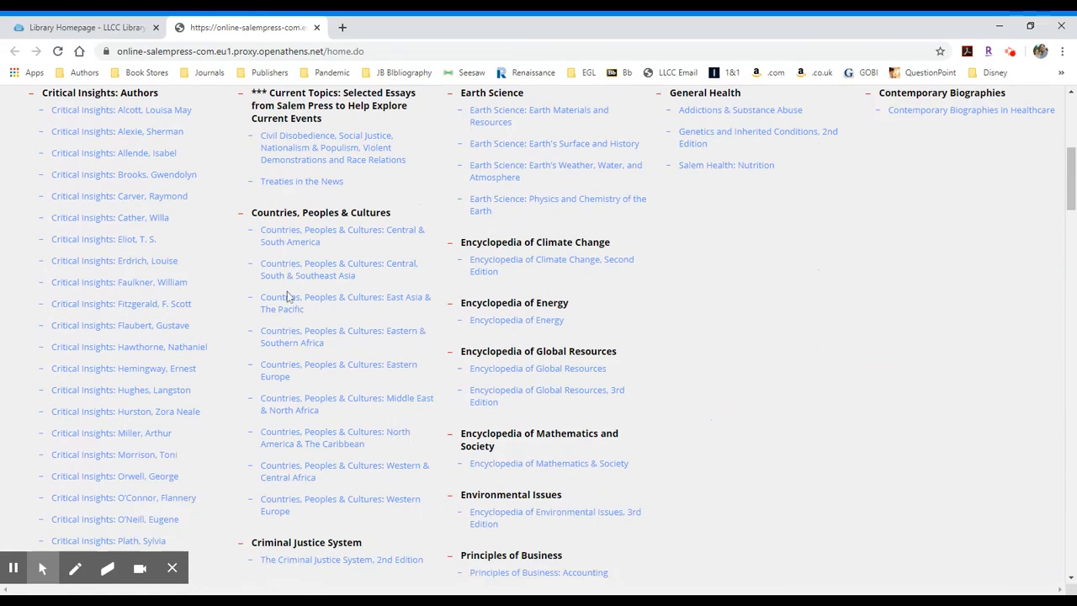
mouse_move(307, 471)
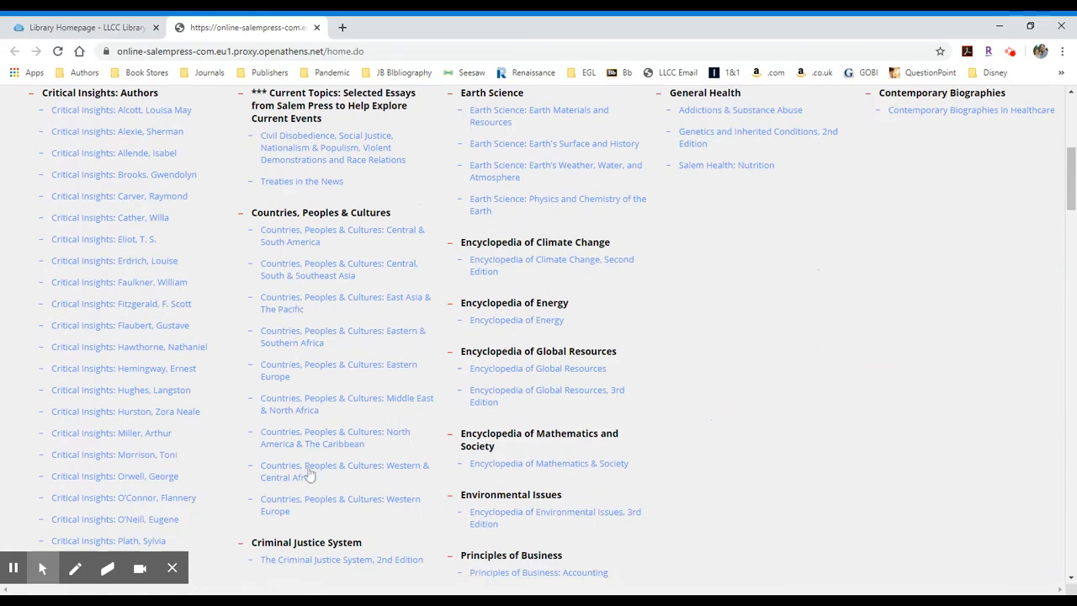
mouse_move(311, 422)
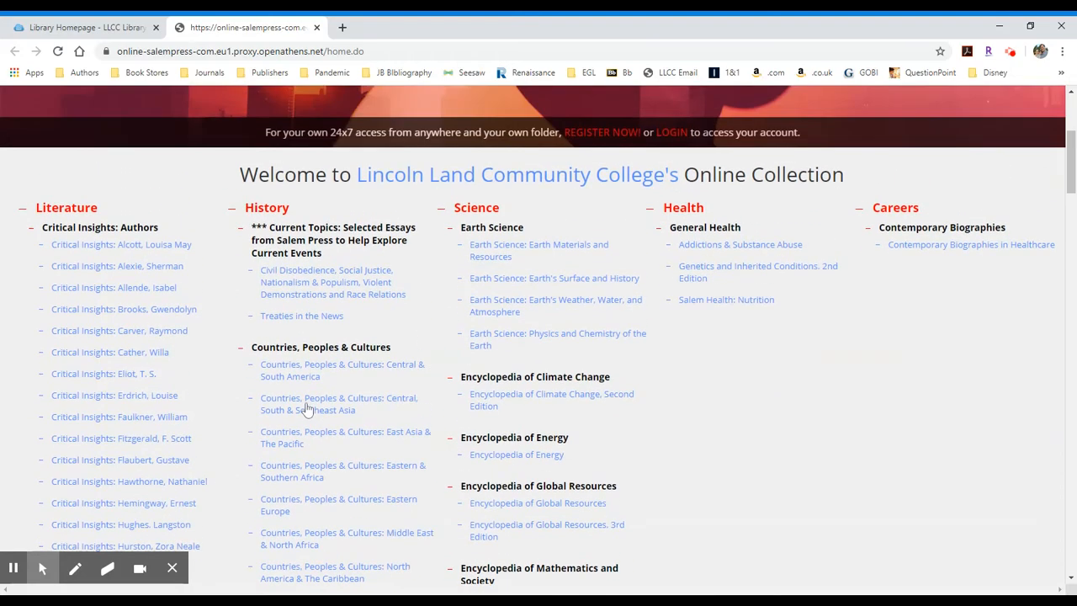
scroll("down", 3)
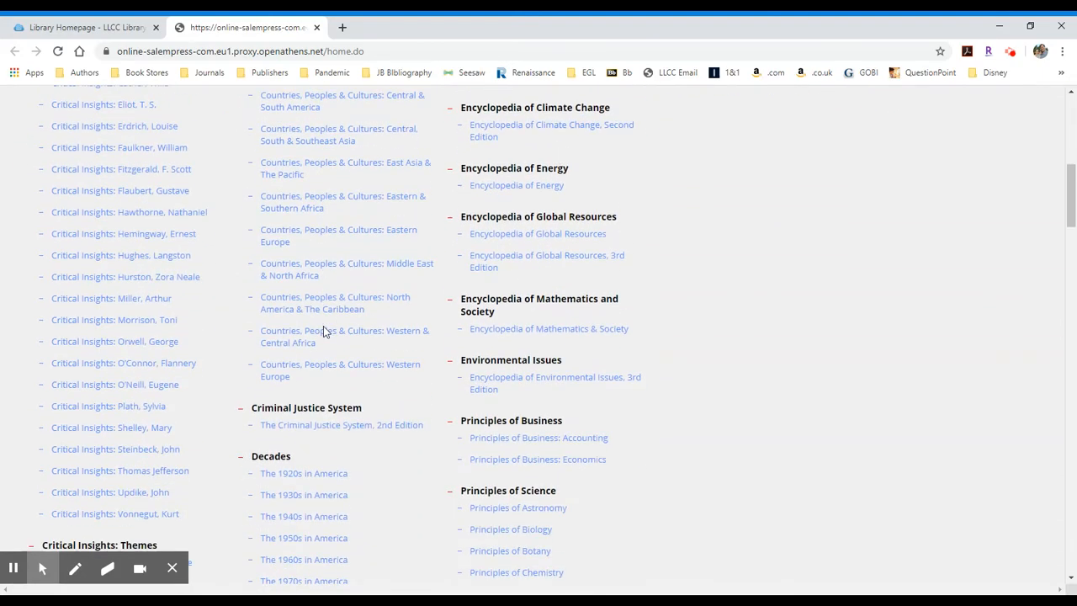
scroll("down", 3)
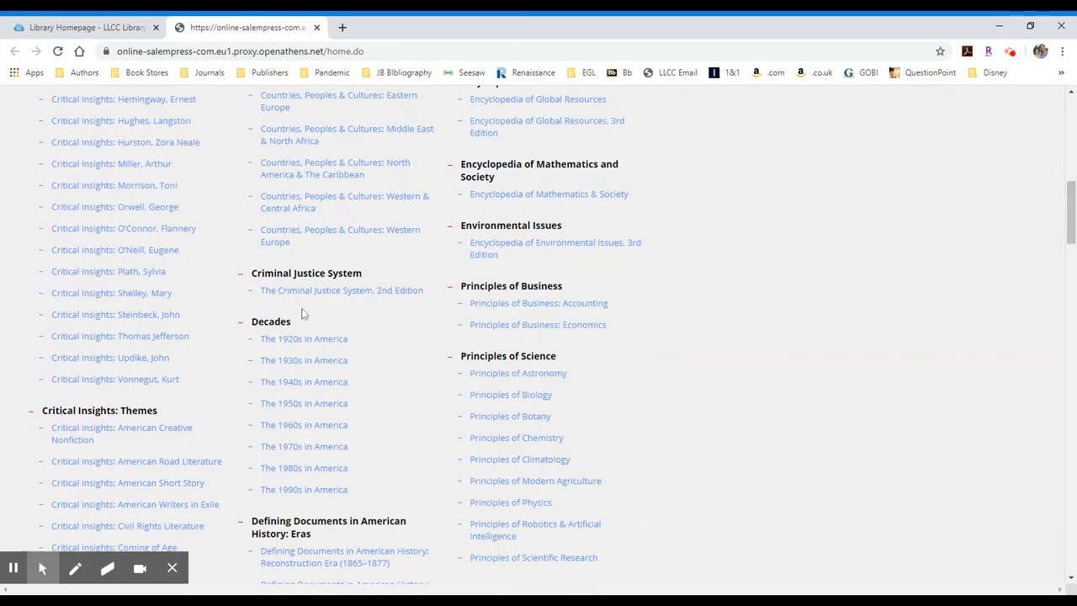
scroll("down", 3)
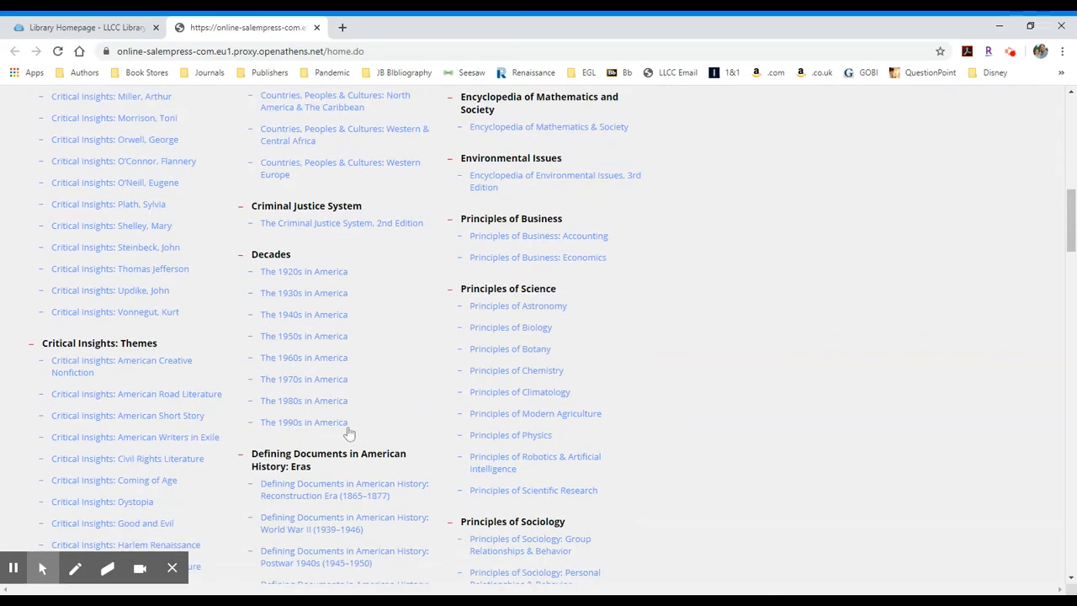
scroll("down", 3)
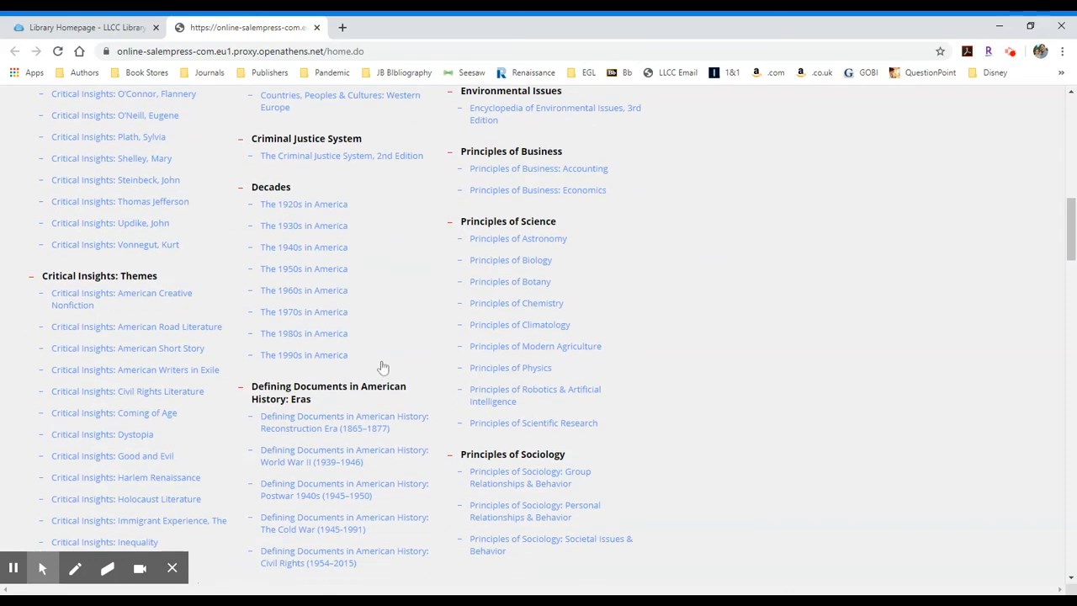
scroll("down", 3)
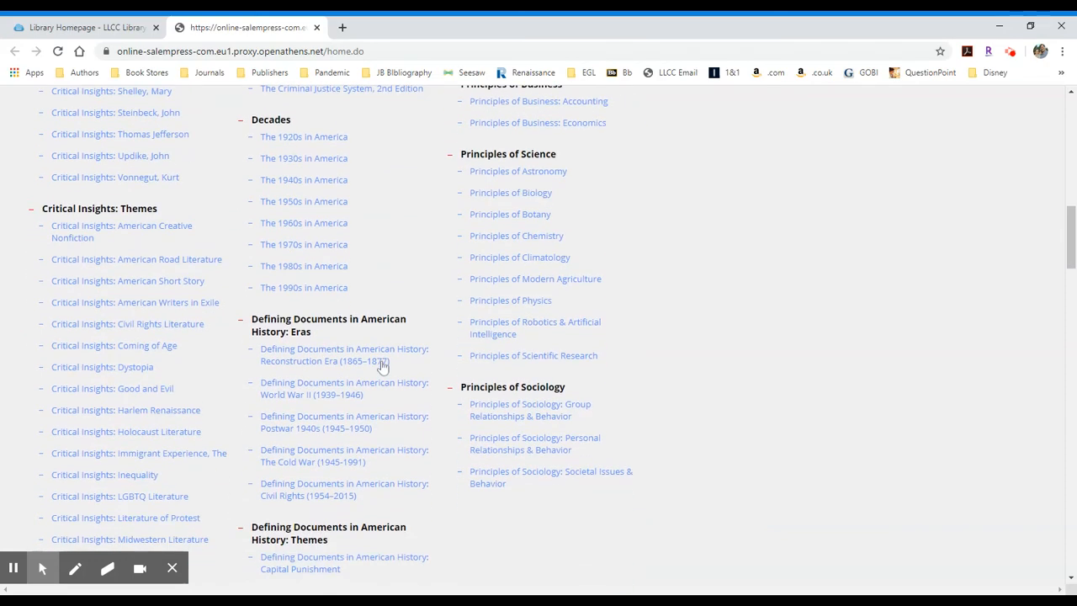
scroll("down", 3)
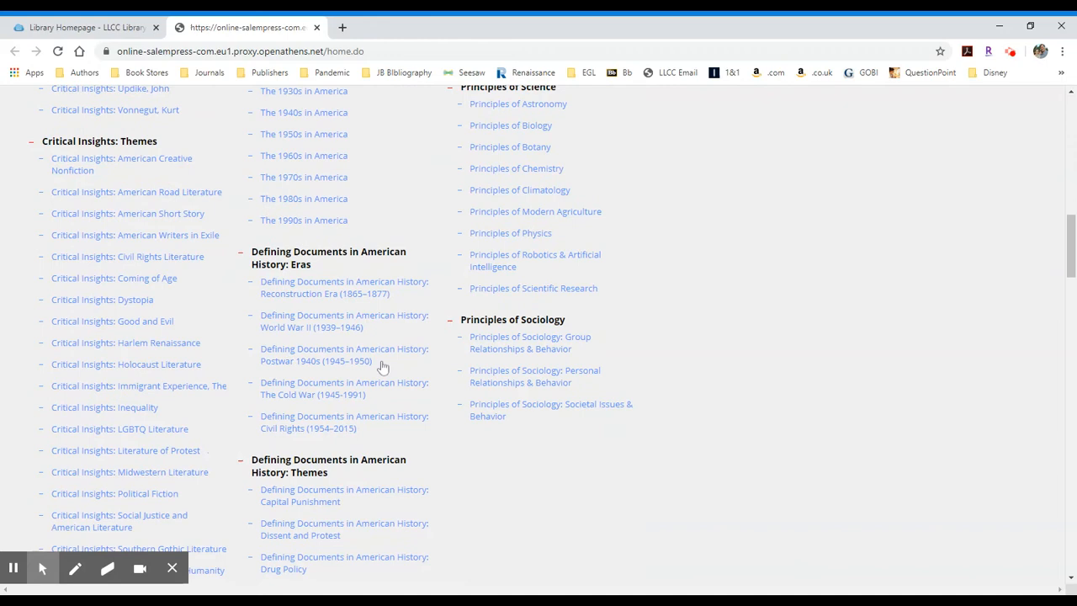
scroll("down", 3)
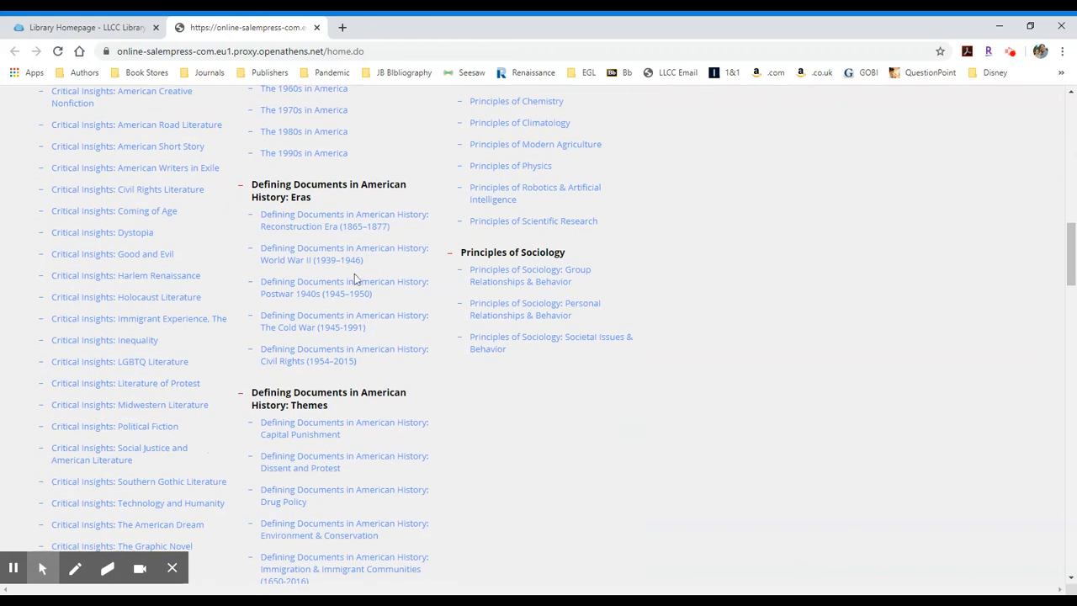
scroll("down", 3)
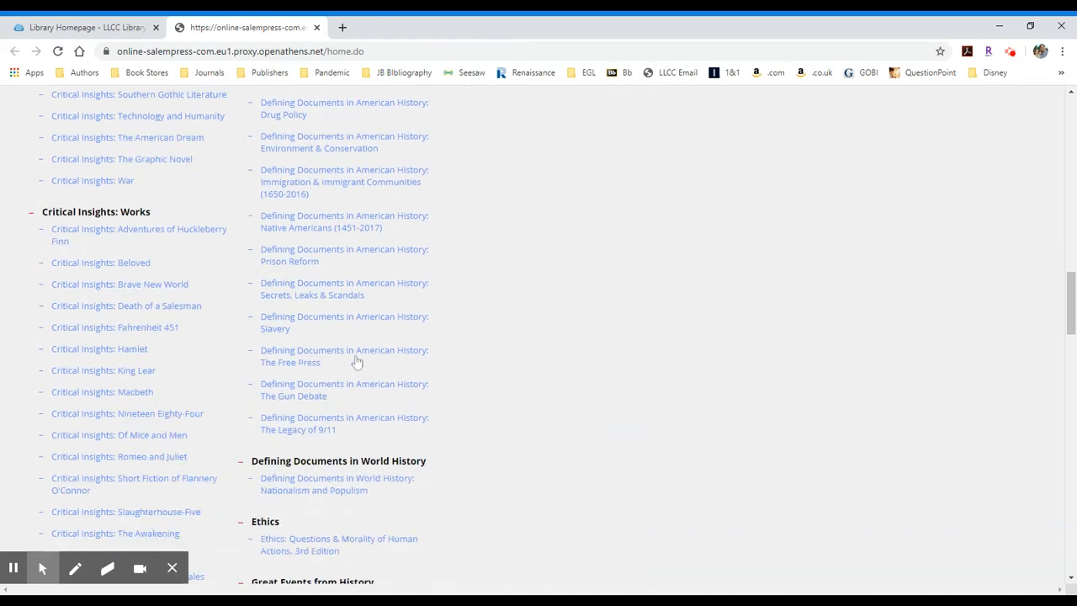
scroll("down", 3)
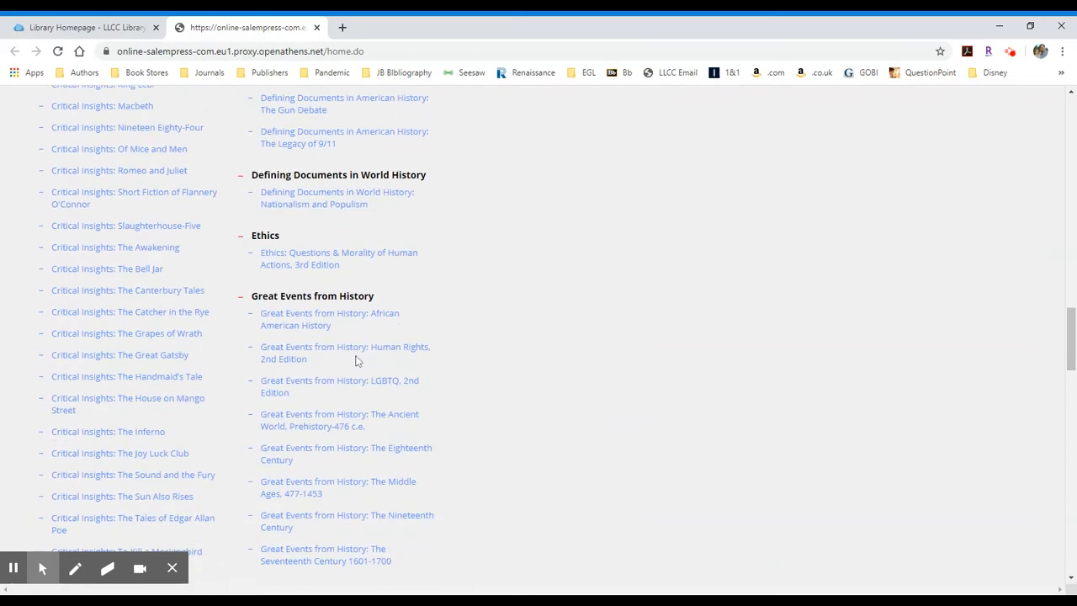
scroll("down", 3)
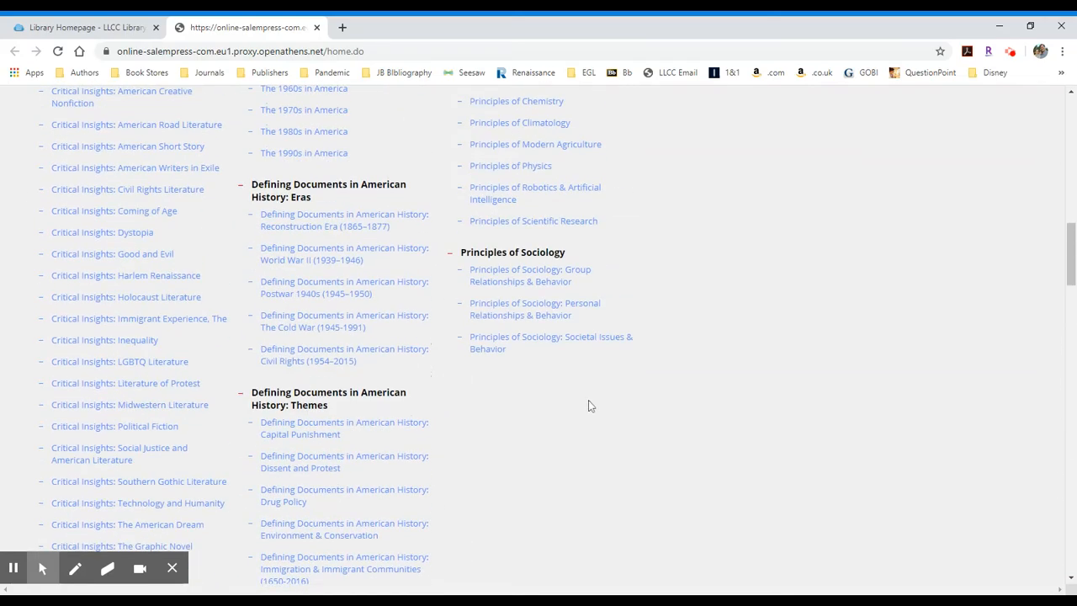
scroll("up", 3)
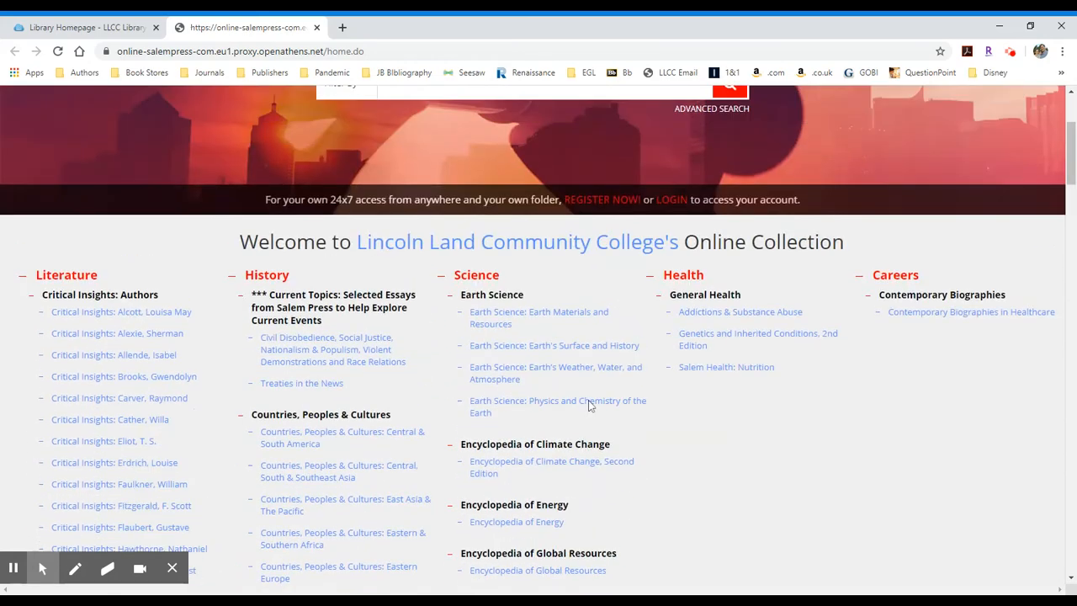
mouse_move(700, 483)
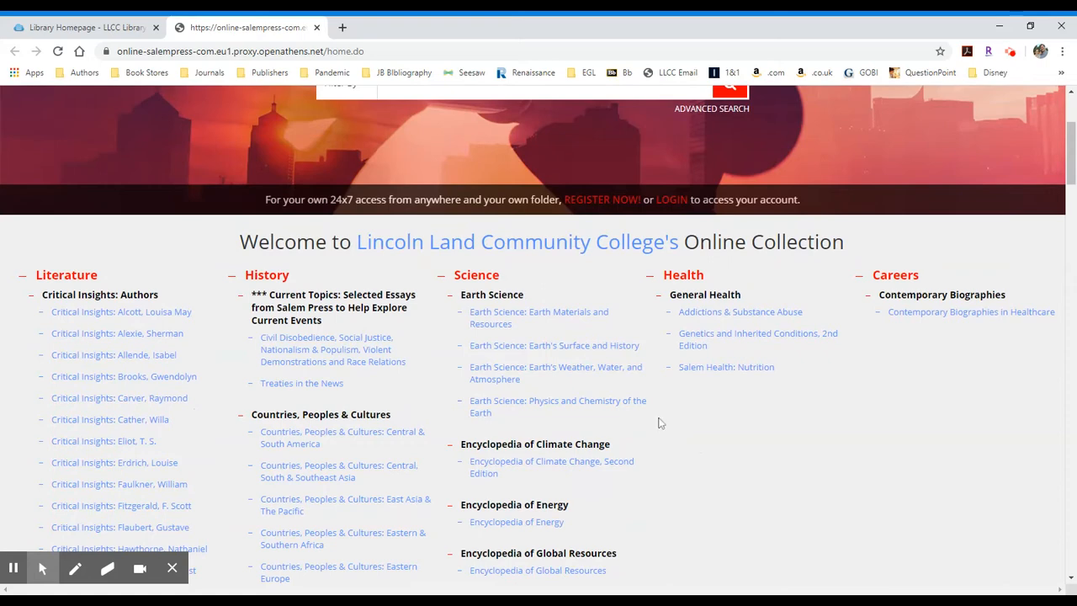
mouse_move(523, 476)
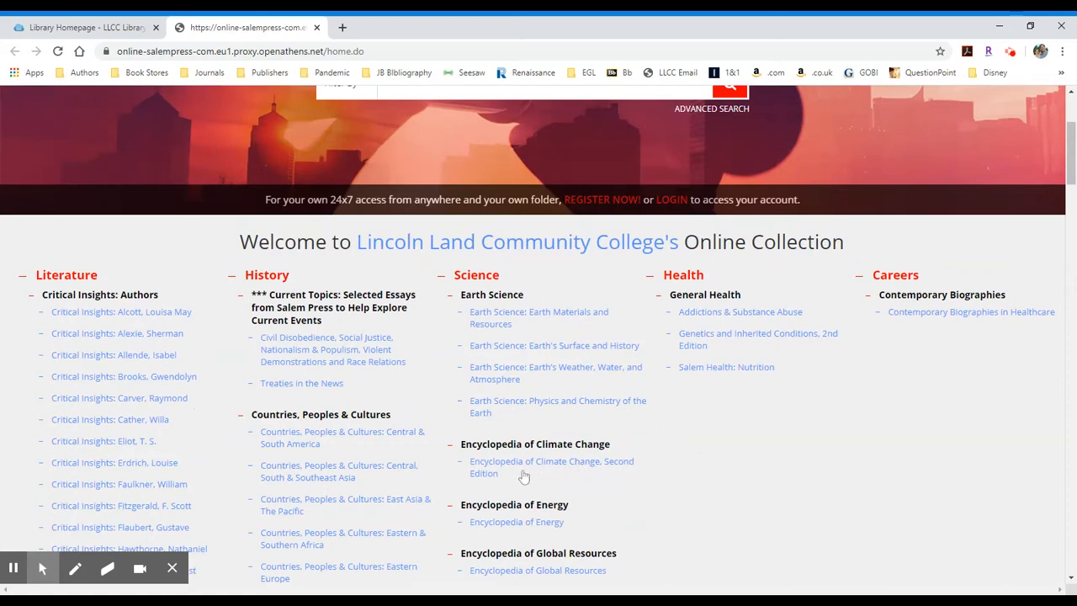
mouse_move(490, 471)
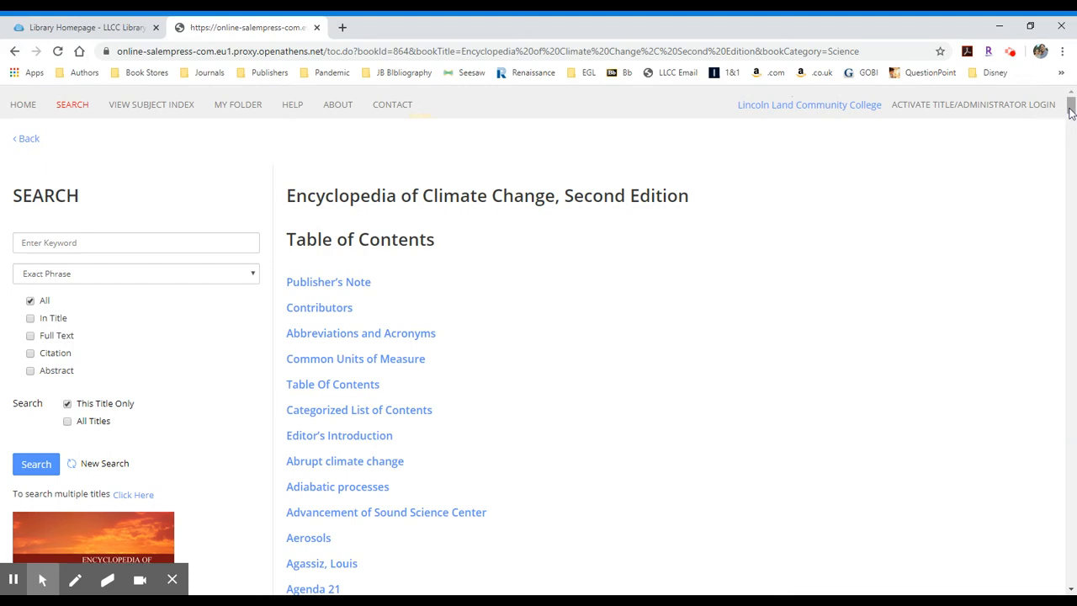
Scroll the Salem Press home page down to the Science collections
scroll("down", 3)
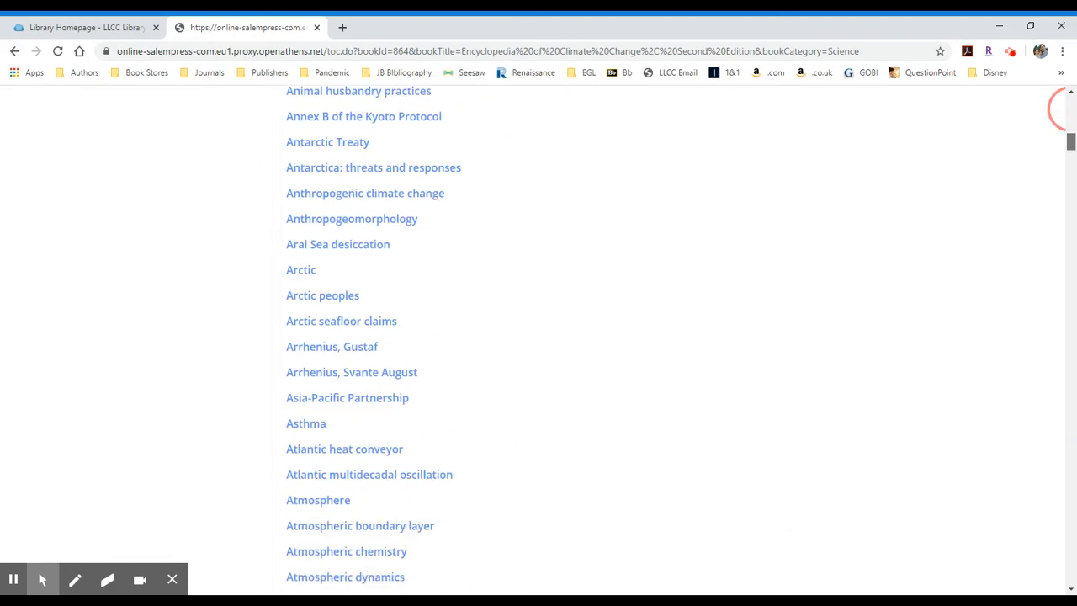
scroll("down", 3)
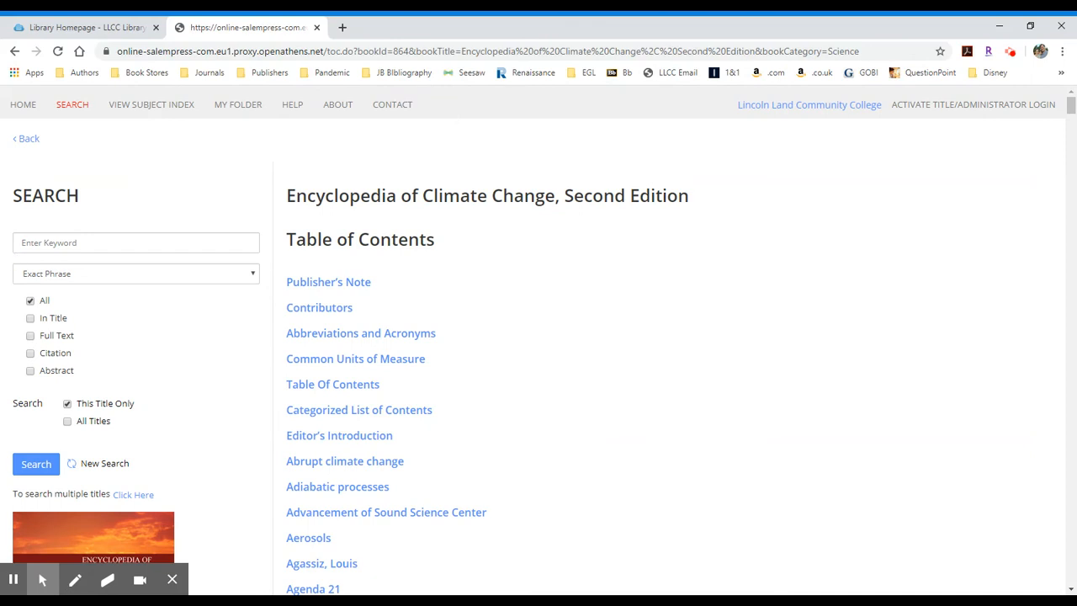
mouse_move(523, 310)
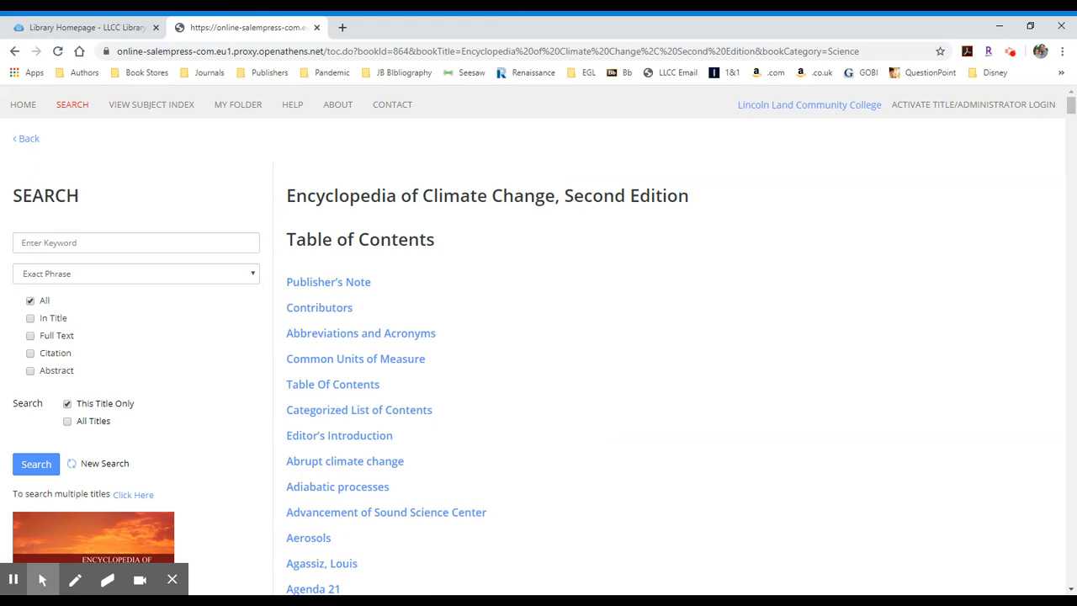
mouse_move(434, 291)
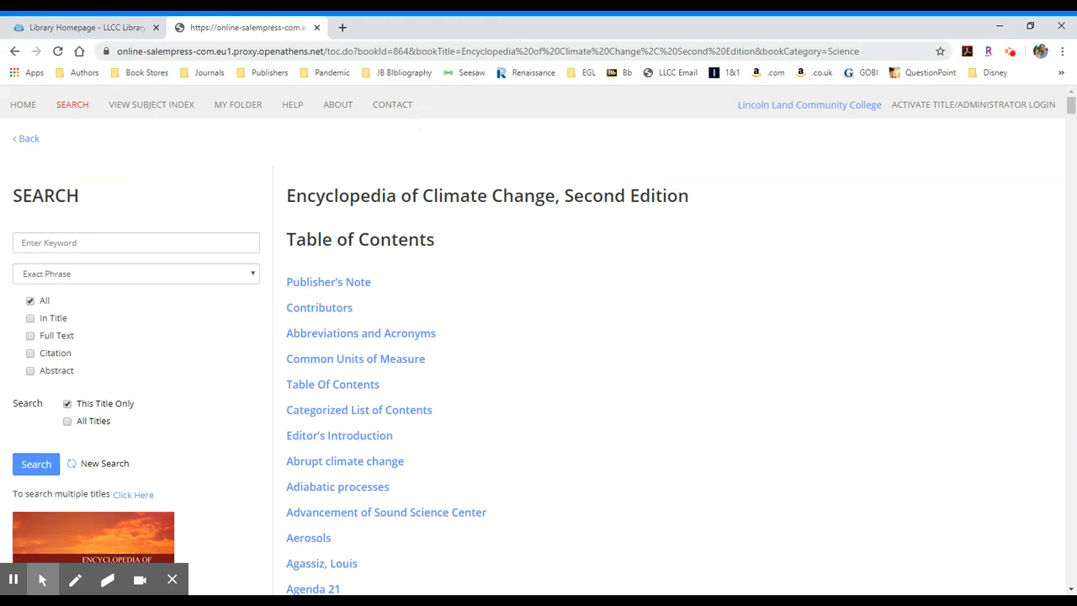
Select the table of contents URL and scroll to the Air pollution–American organizations entries
left_click(480, 47)
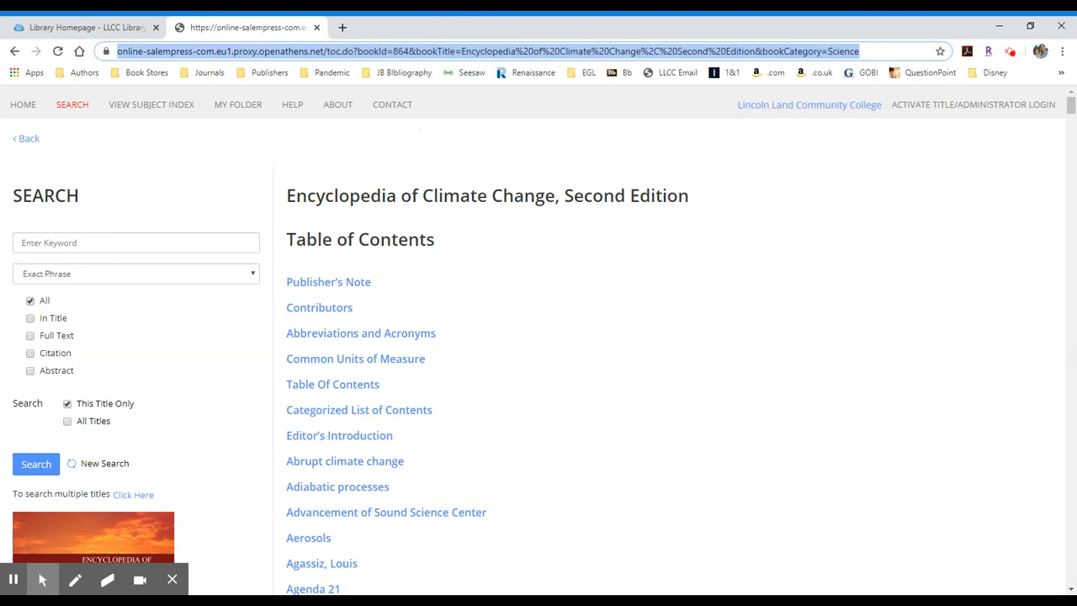
mouse_move(534, 316)
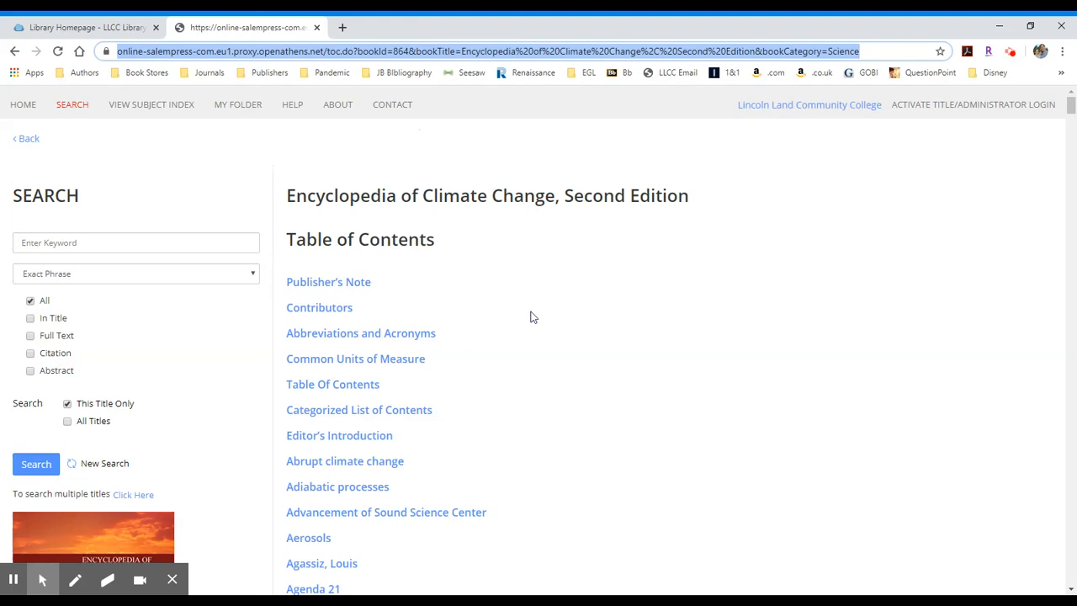
mouse_move(530, 326)
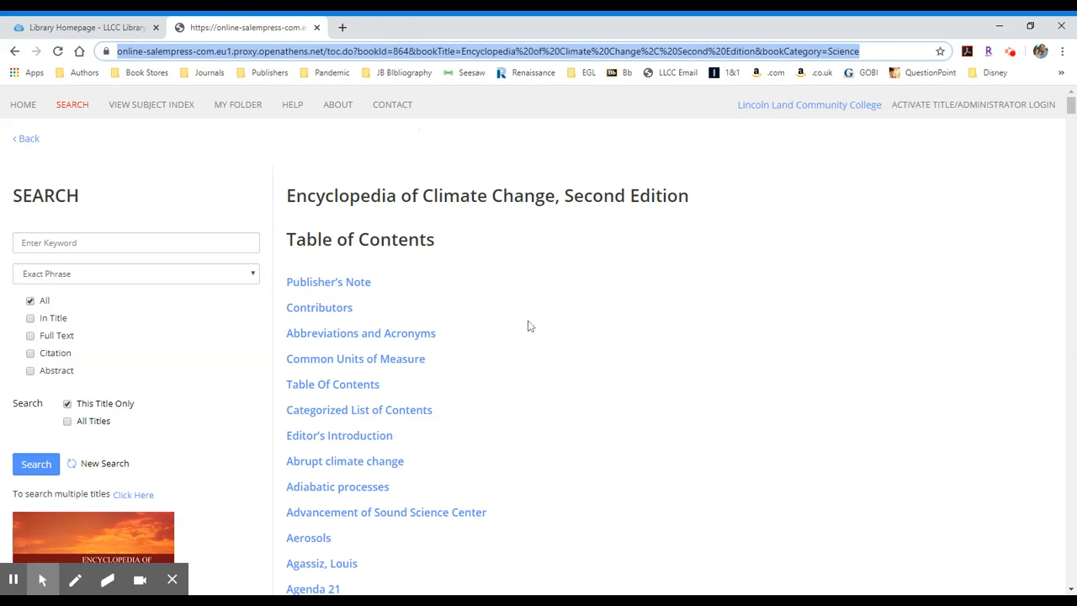
mouse_move(472, 291)
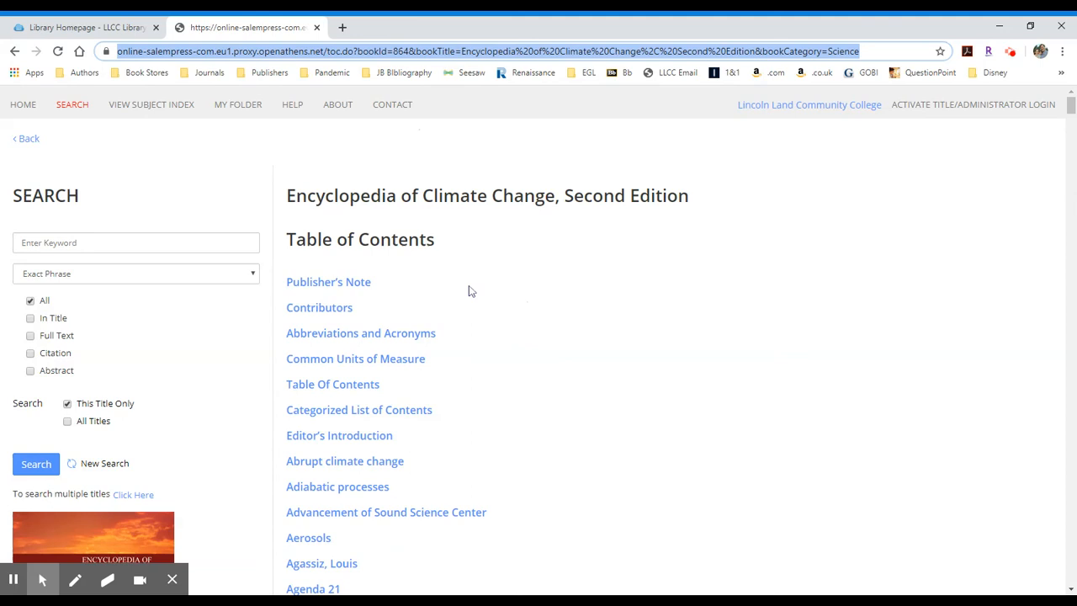
scroll("down", 3)
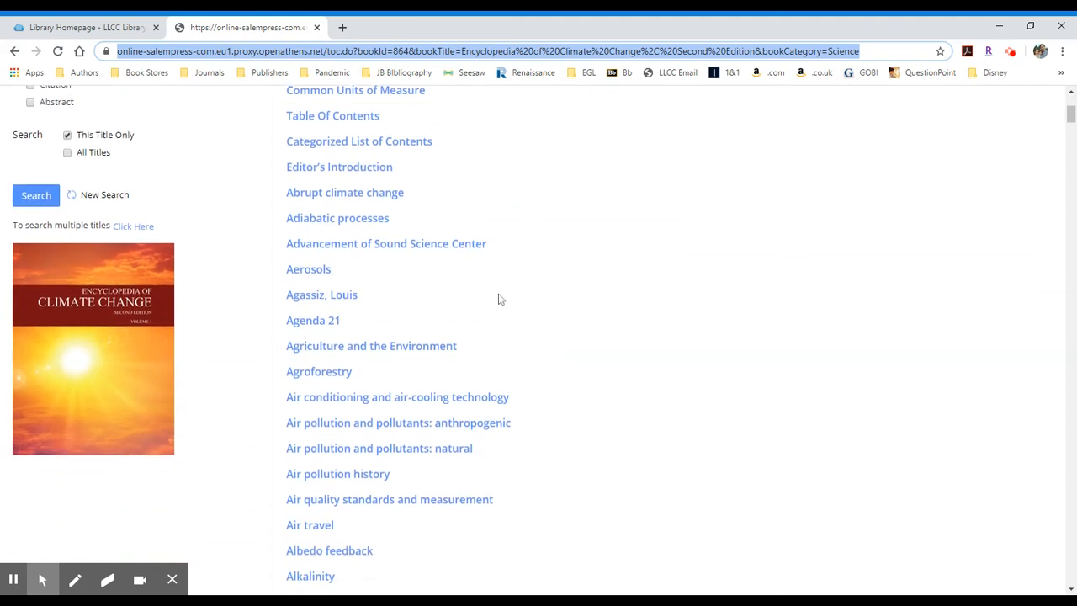
scroll("down", 3)
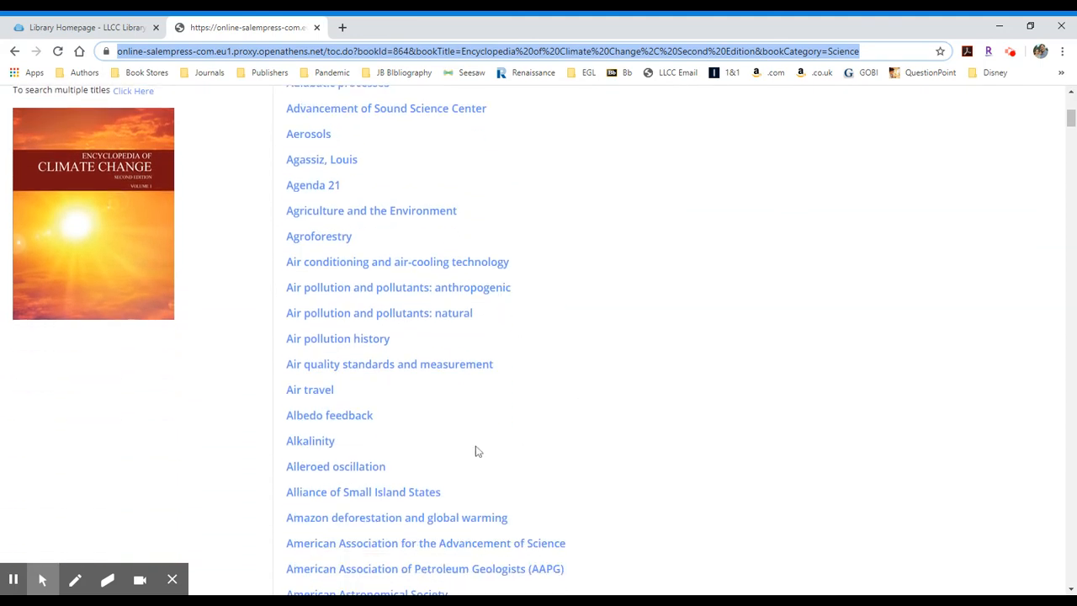
scroll("down", 3)
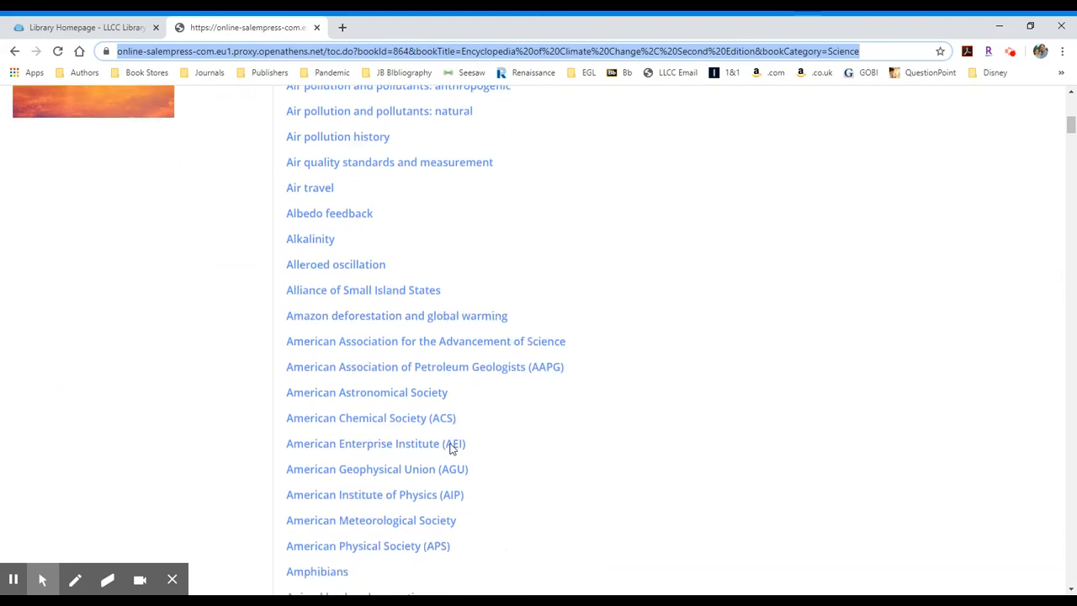
Open the American Chemical Society (ACS) article and select its URL for copying
left_click(370, 417)
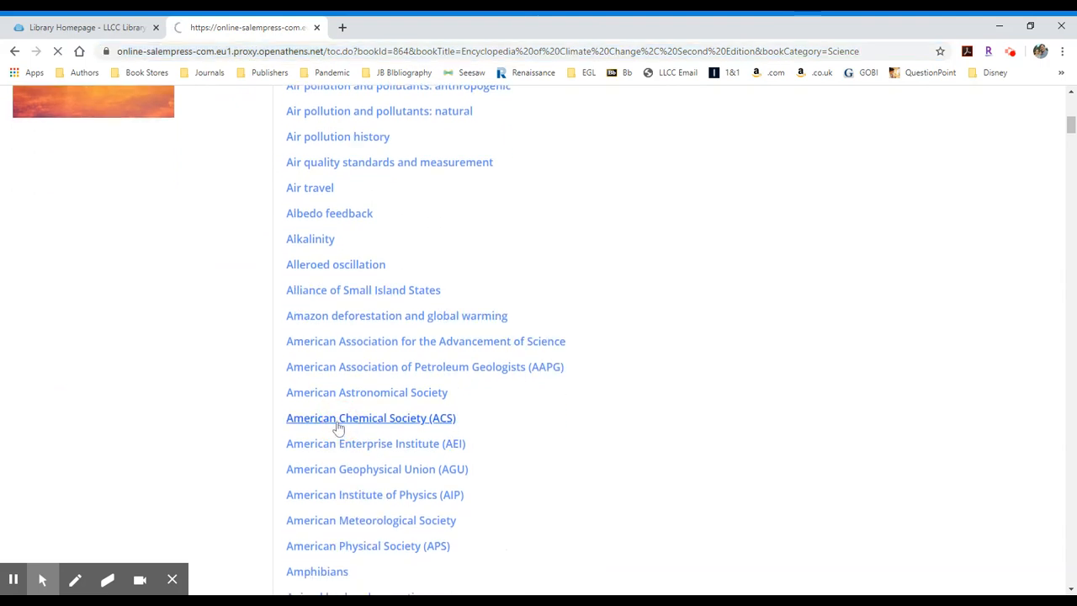
mouse_move(364, 430)
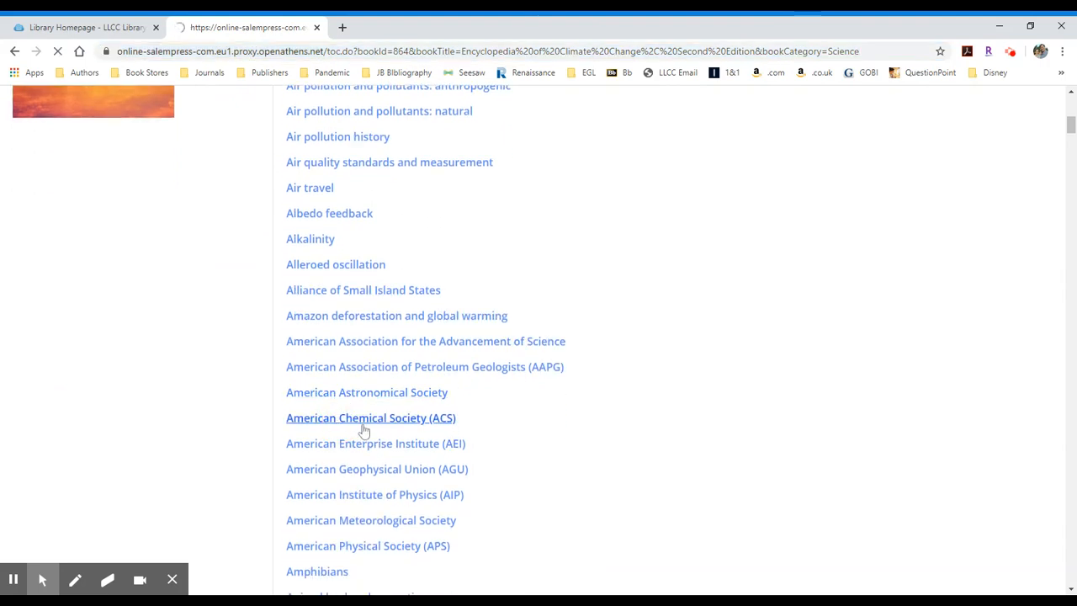
left_click(370, 418)
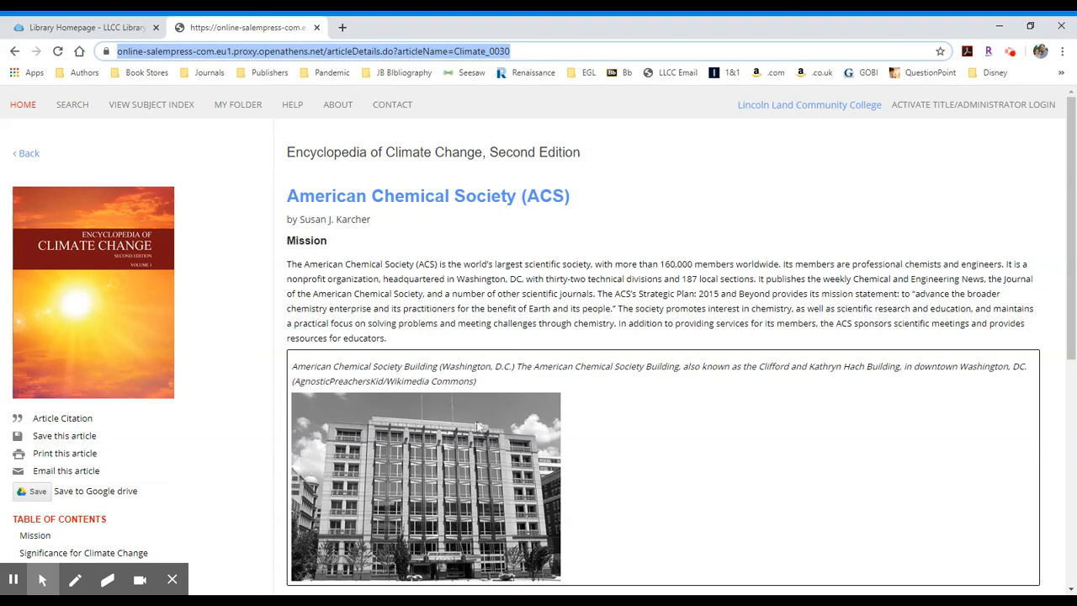
mouse_move(12, 578)
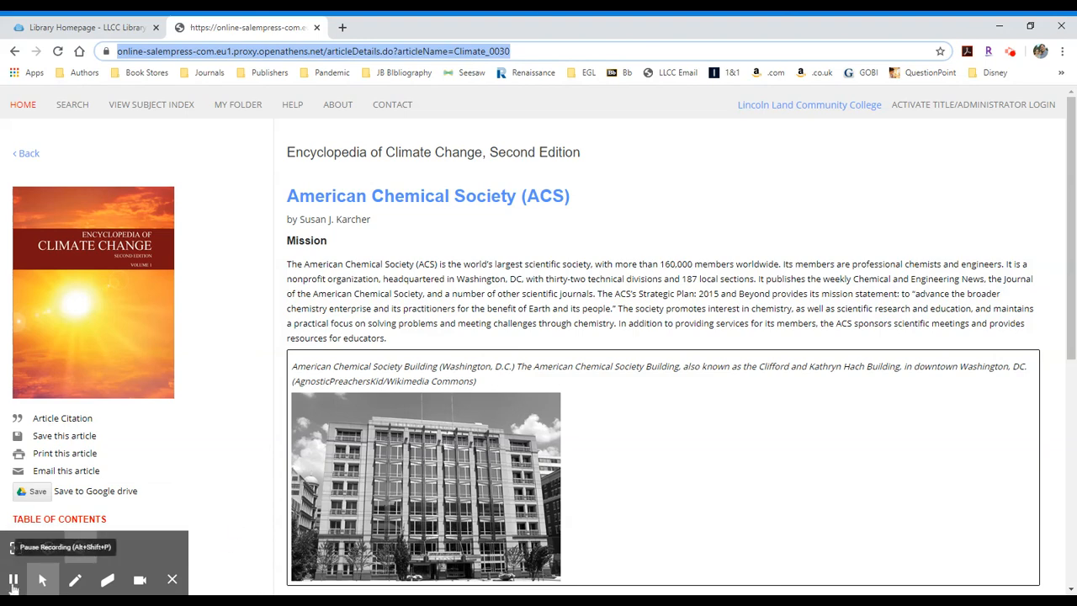